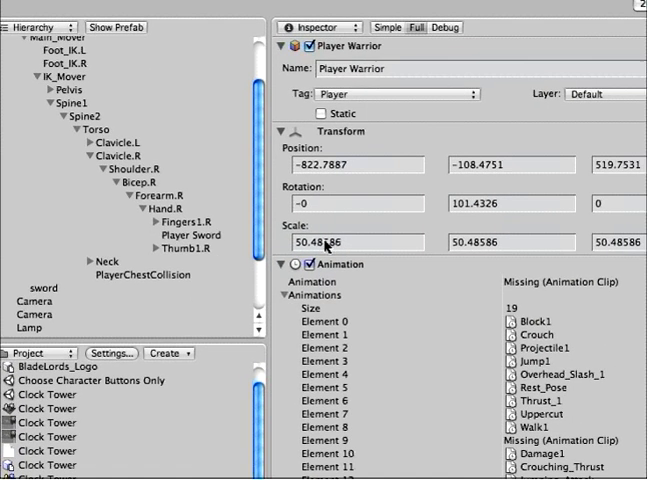
Run the BladeLords game in the Game view and advance past the tutorial intro
{"action": "scroll", "scroll_direction": "down", "scroll_amount": 3}
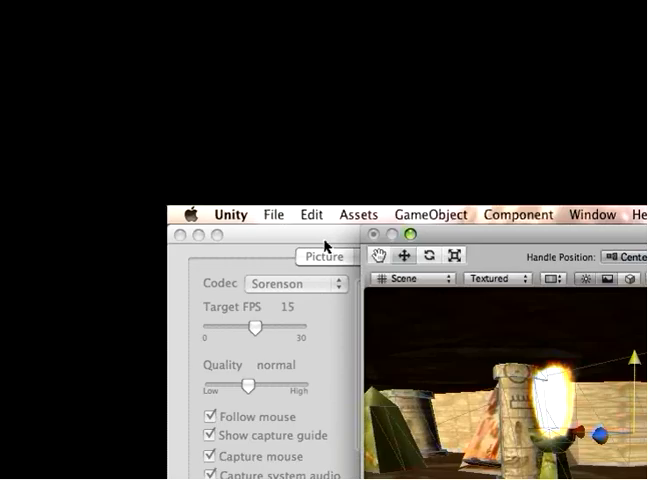
{"action": "left_click", "coordinate": [302, 104]}
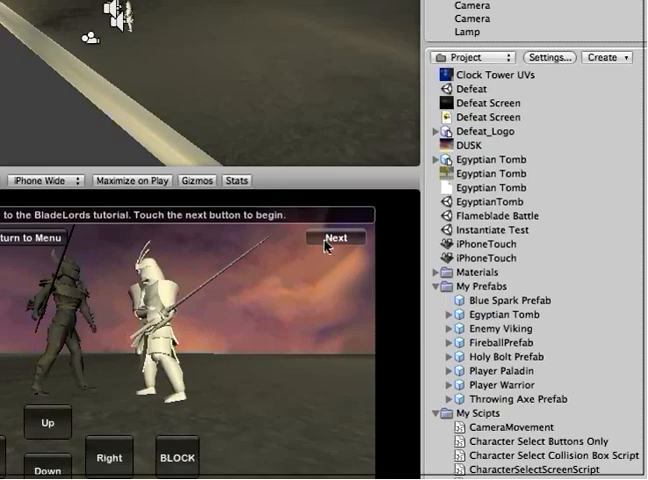
{"action": "left_click", "coordinate": [336, 238]}
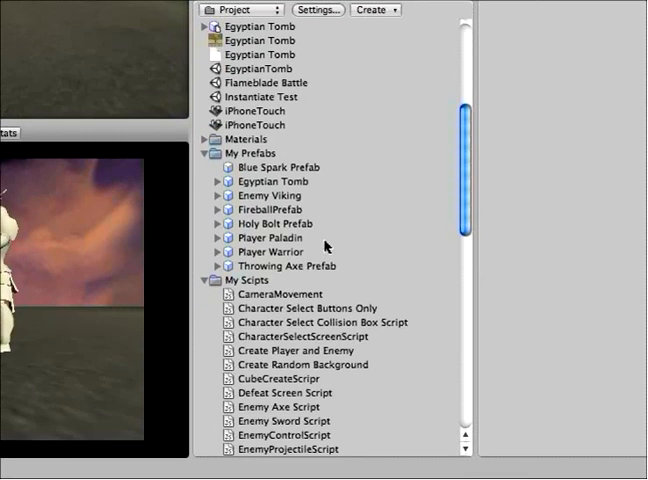
Locate the Character Select Buttons Only script under My Scripts and open it
{"action": "scroll", "scroll_direction": "down", "scroll_amount": 3}
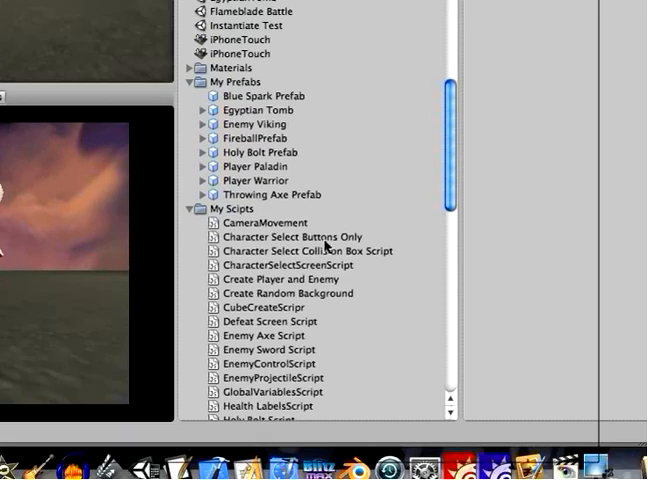
{"action": "left_click", "coordinate": [290, 240]}
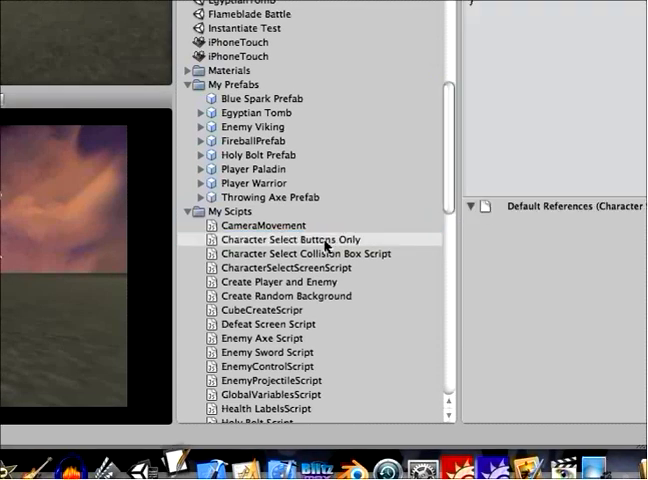
{"action": "double_click", "coordinate": [290, 240]}
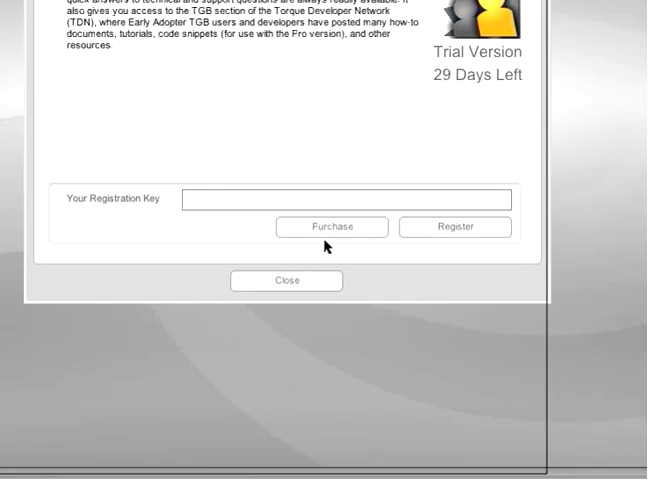
Dismiss the Torque Game Builder trial notice to reach the Create/Open start screen
{"action": "left_click", "coordinate": [286, 280]}
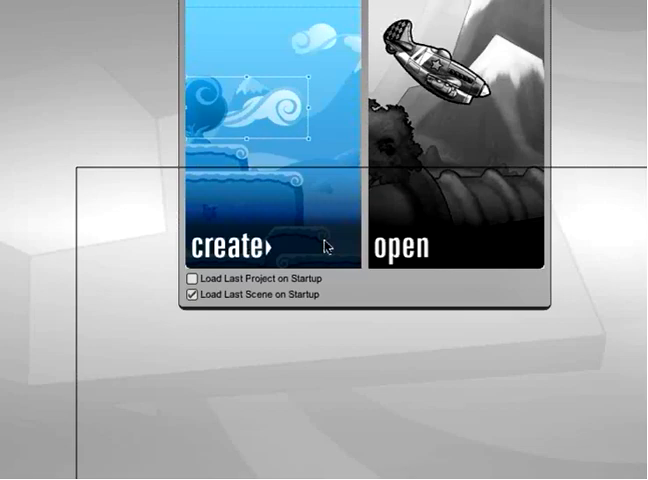
{"action": "left_click", "coordinate": [408, 246]}
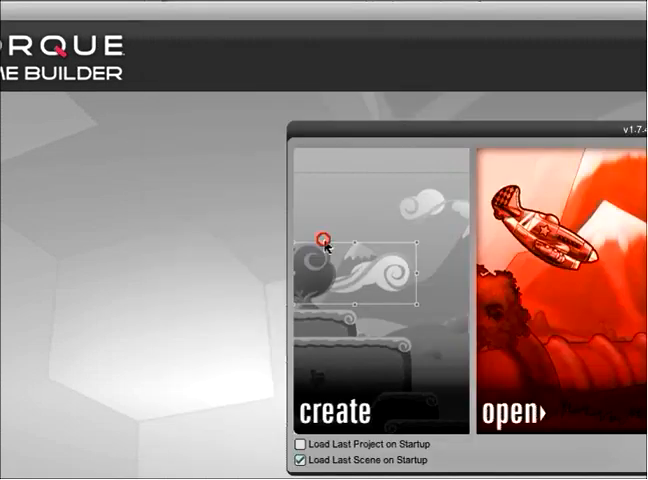
{"action": "left_click", "coordinate": [340, 408]}
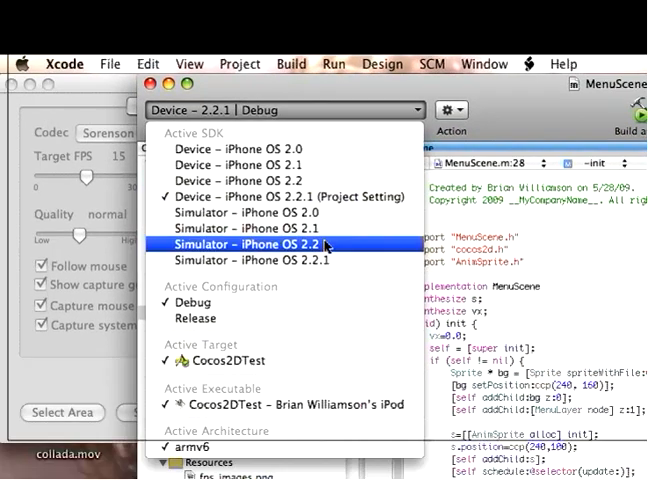
Switch the Cocos2DTest Active SDK to the iPhone Simulator 2.2.1 in Debug
{"action": "left_click", "coordinate": [244, 244]}
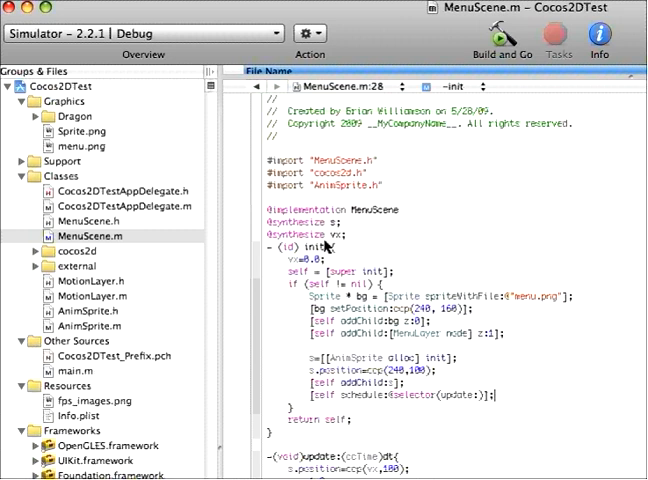
{"action": "scroll", "scroll_direction": "down", "scroll_amount": 3}
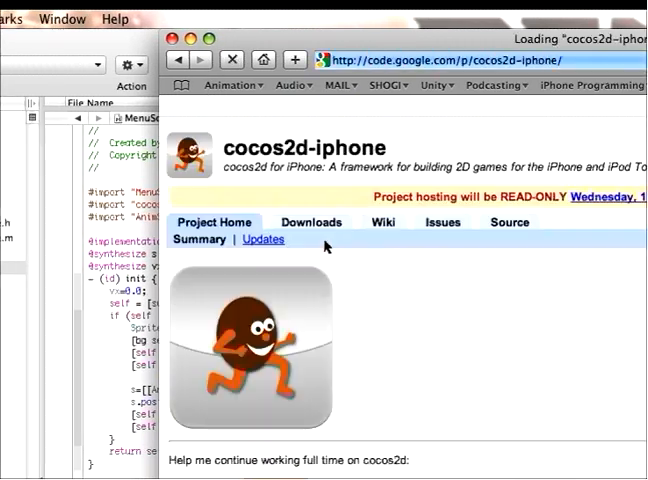
Scroll the cocos2d-iphone Google Code page toward the downloads section
{"action": "scroll", "scroll_direction": "down", "scroll_amount": 3}
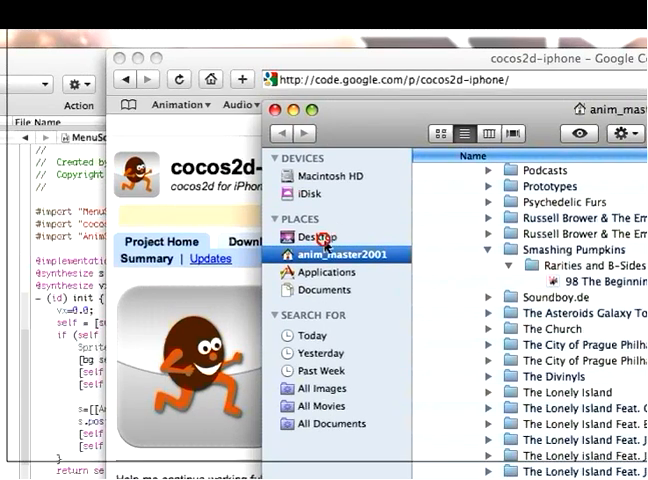
{"action": "left_click", "coordinate": [318, 236]}
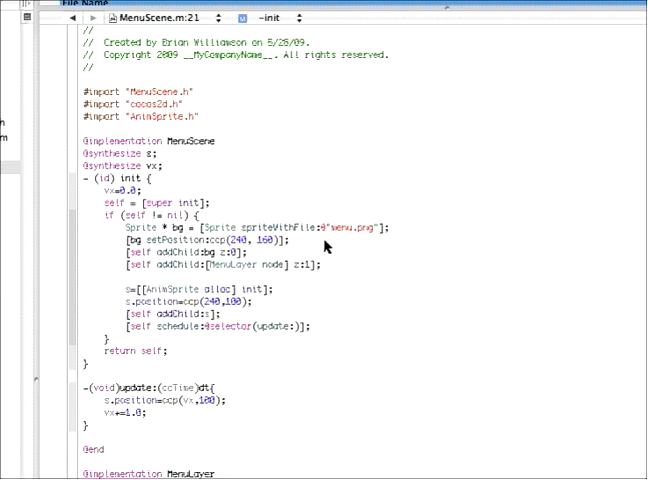
{"action": "scroll", "scroll_direction": "down", "scroll_amount": 3}
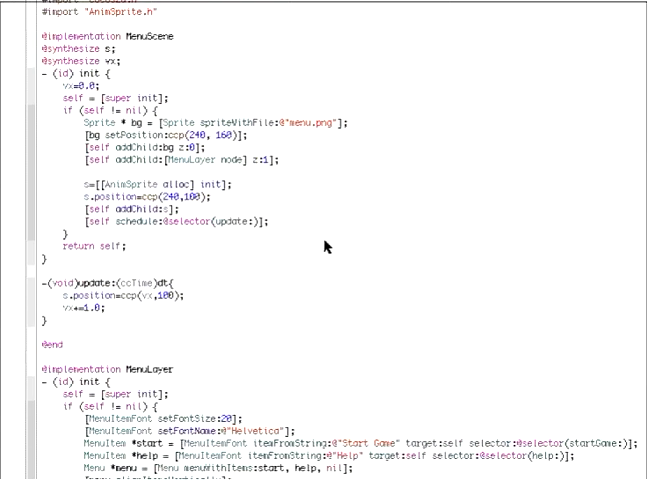
{"action": "scroll", "scroll_direction": "down", "scroll_amount": 3}
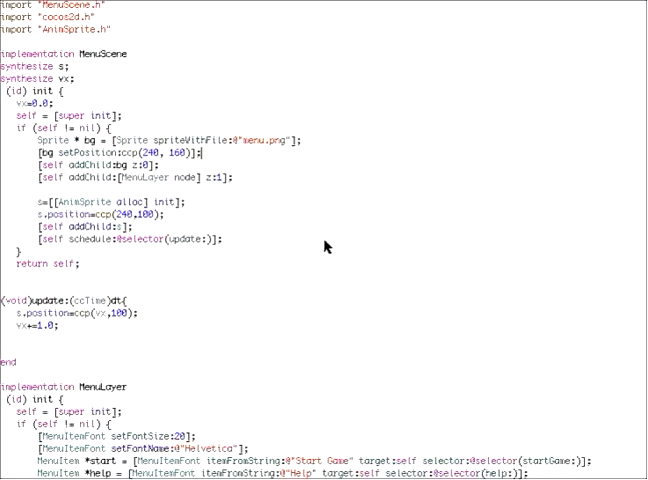
{"action": "scroll", "scroll_direction": "down", "scroll_amount": 3}
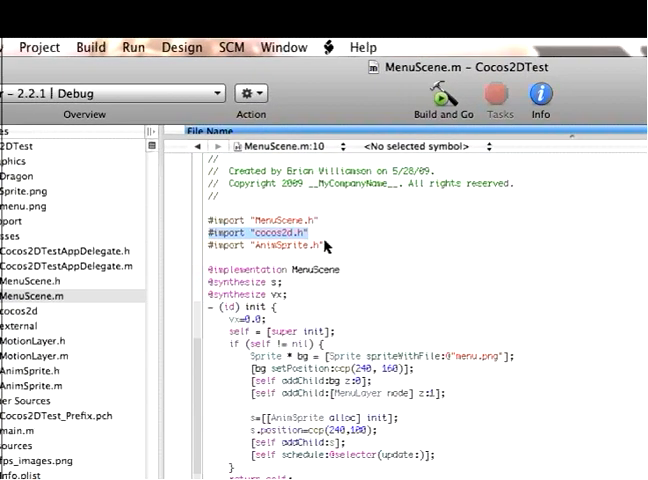
{"action": "scroll", "scroll_direction": "down", "scroll_amount": 3}
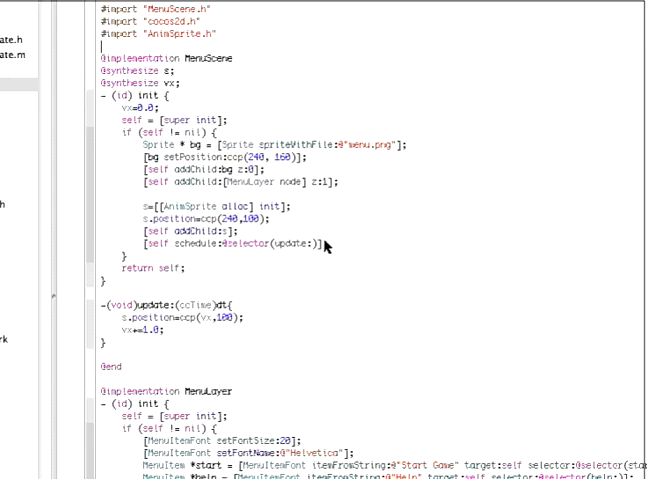
{"action": "left_click_drag", "start_coordinate": [178, 148], "coordinate": [320, 244]}
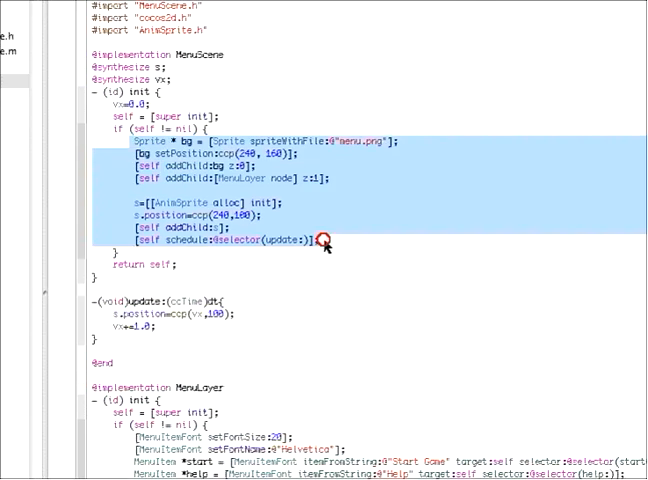
{"action": "scroll", "scroll_direction": "down", "scroll_amount": 3}
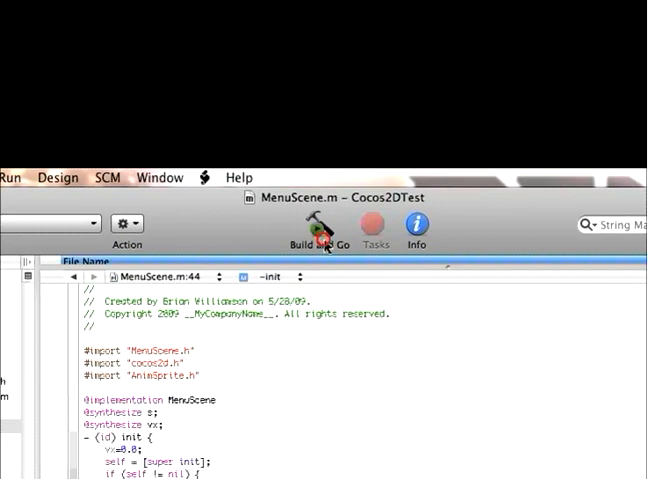
{"action": "left_click", "coordinate": [312, 236]}
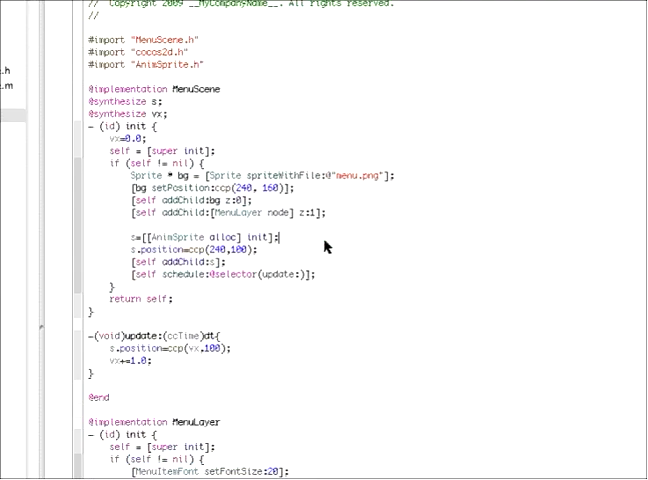
{"action": "scroll", "scroll_direction": "down", "scroll_amount": 3}
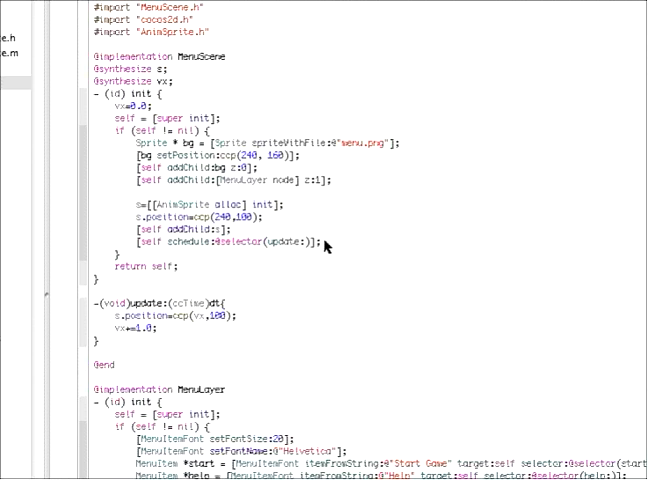
{"action": "left_click_drag", "start_coordinate": [128, 118], "coordinate": [320, 242]}
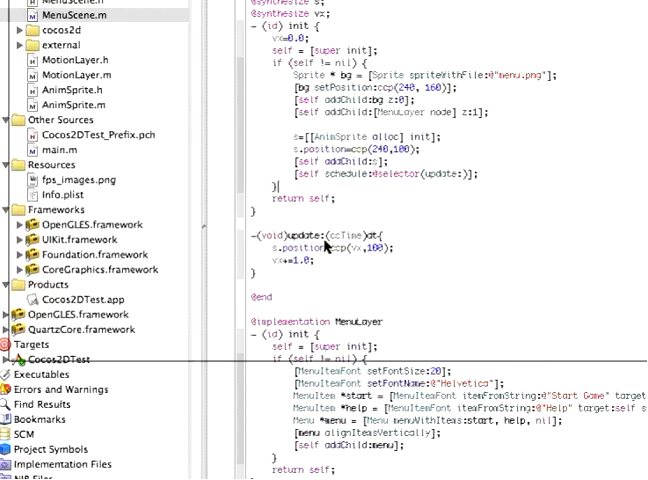
{"action": "scroll", "scroll_direction": "down", "scroll_amount": 3}
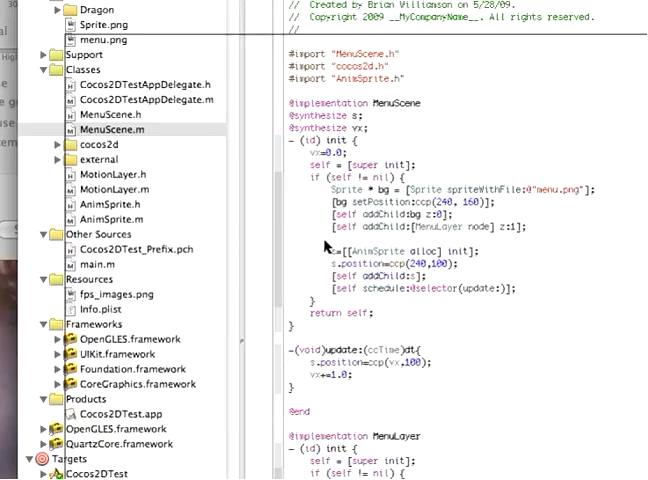